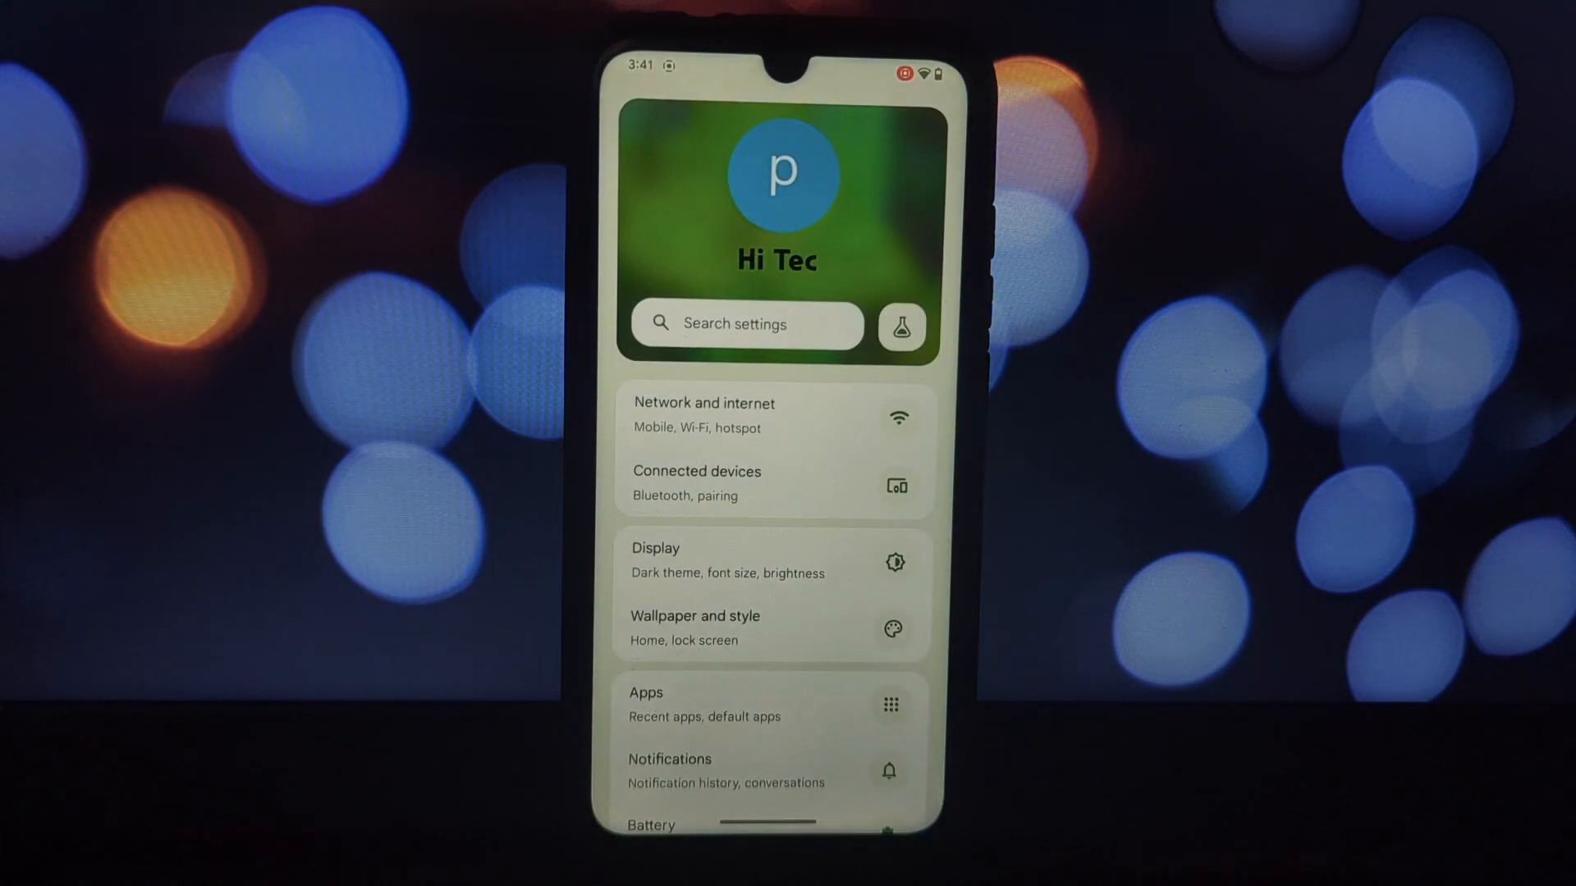
Step: Scroll the Monet settings showing theme style, colour source and luminance at defaults
{"action": "scroll", "scroll_direction": "down", "scroll_amount": 3}
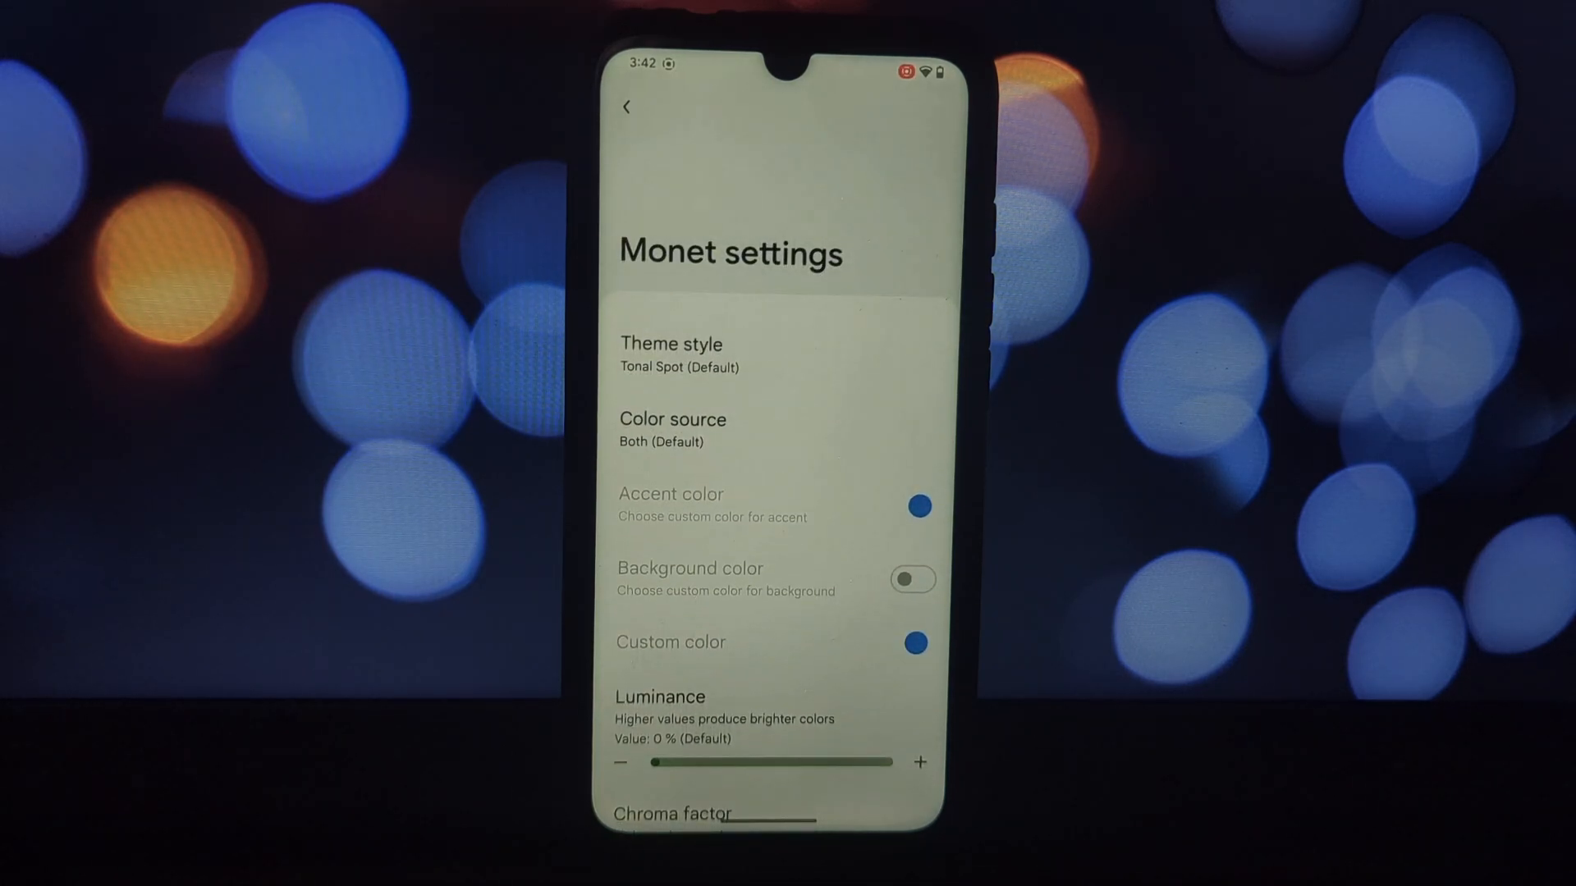
Step: Browse the Themes UI style and system font style choices
{"action": "left_click", "coordinate": [627, 106]}
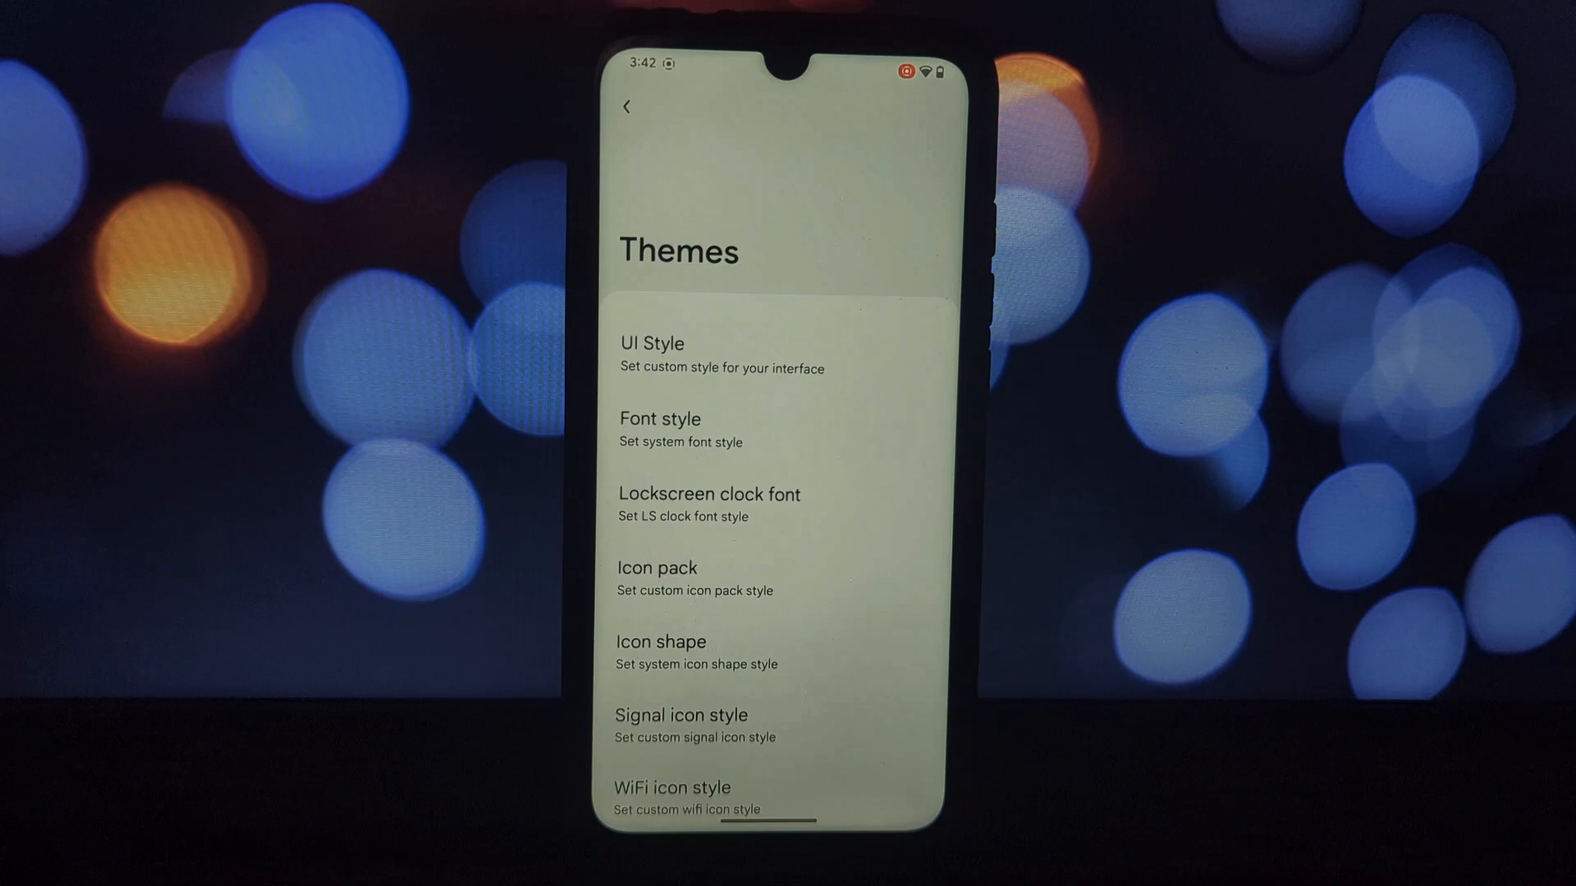
{"action": "left_click", "coordinate": [652, 344]}
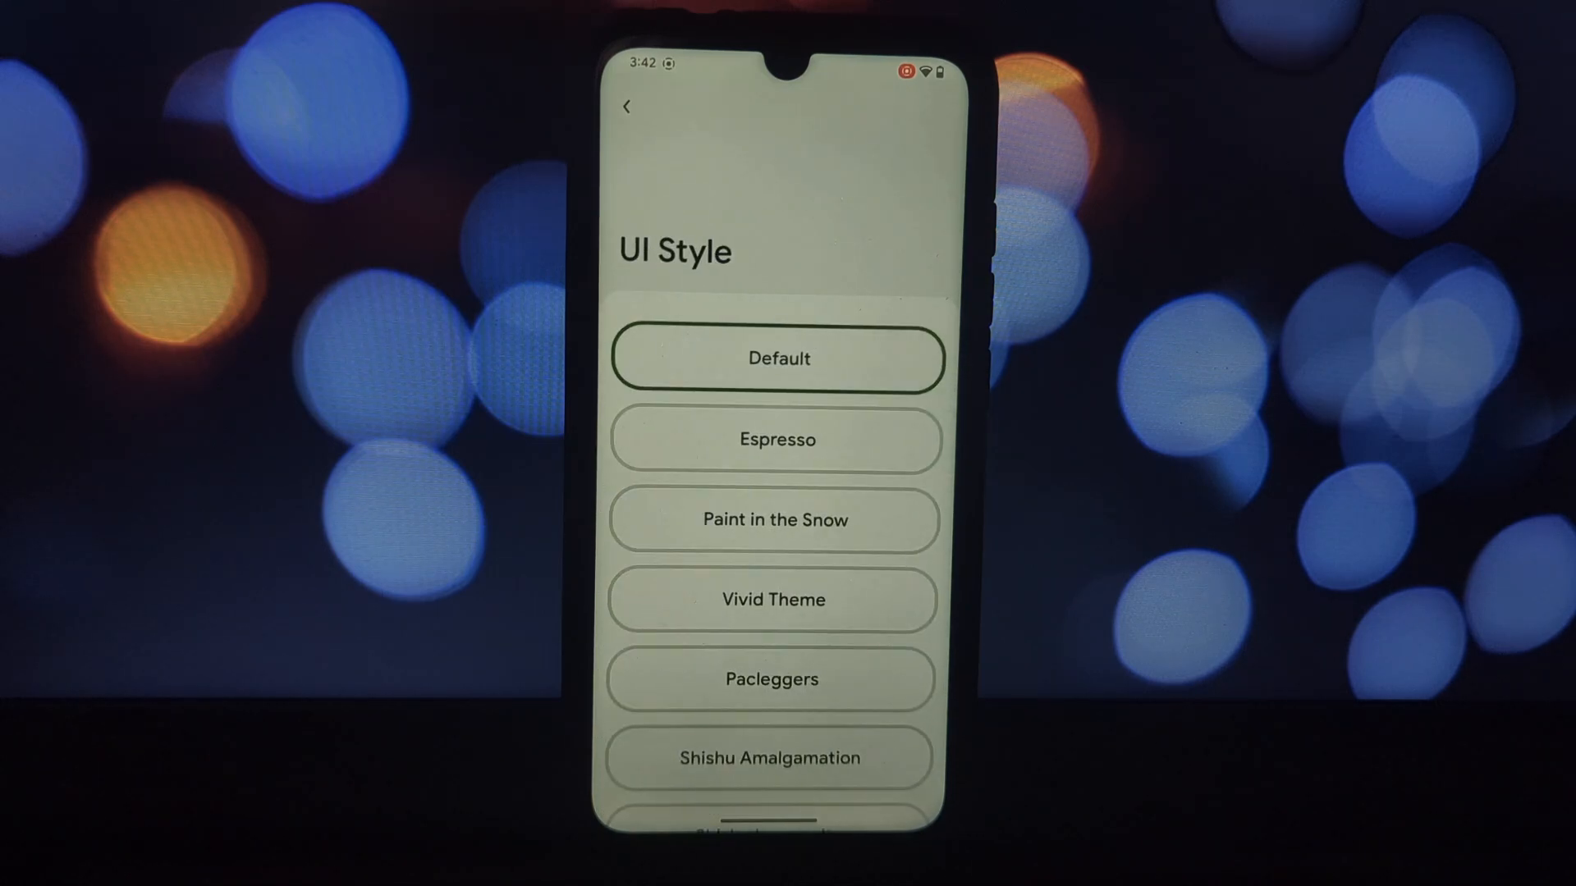
{"action": "left_click", "coordinate": [626, 108]}
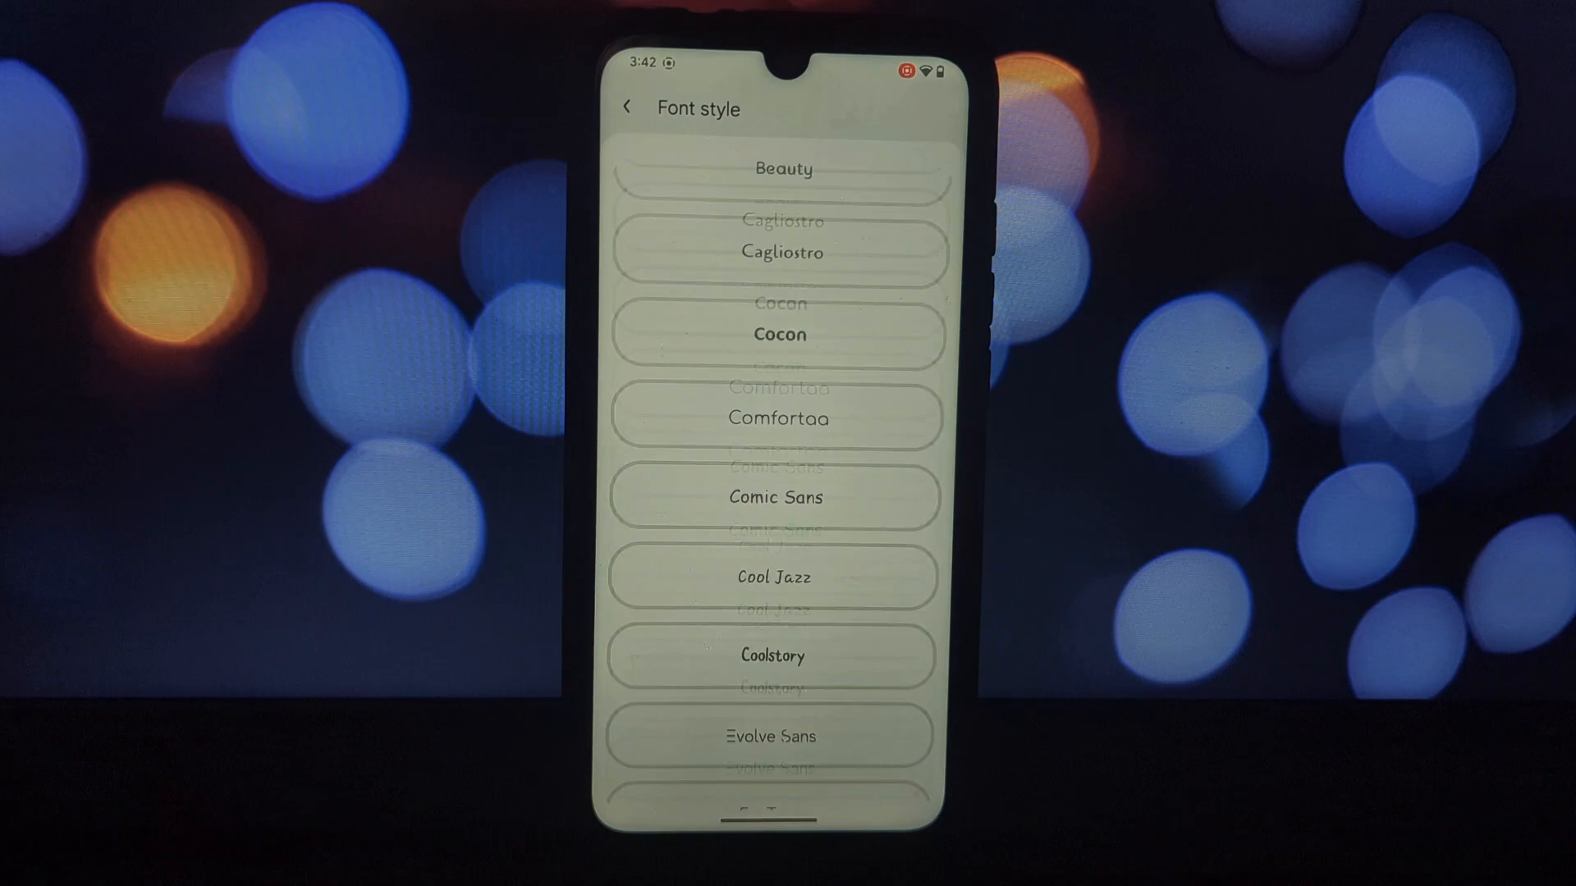
{"action": "scroll", "scroll_direction": "down", "scroll_amount": 3}
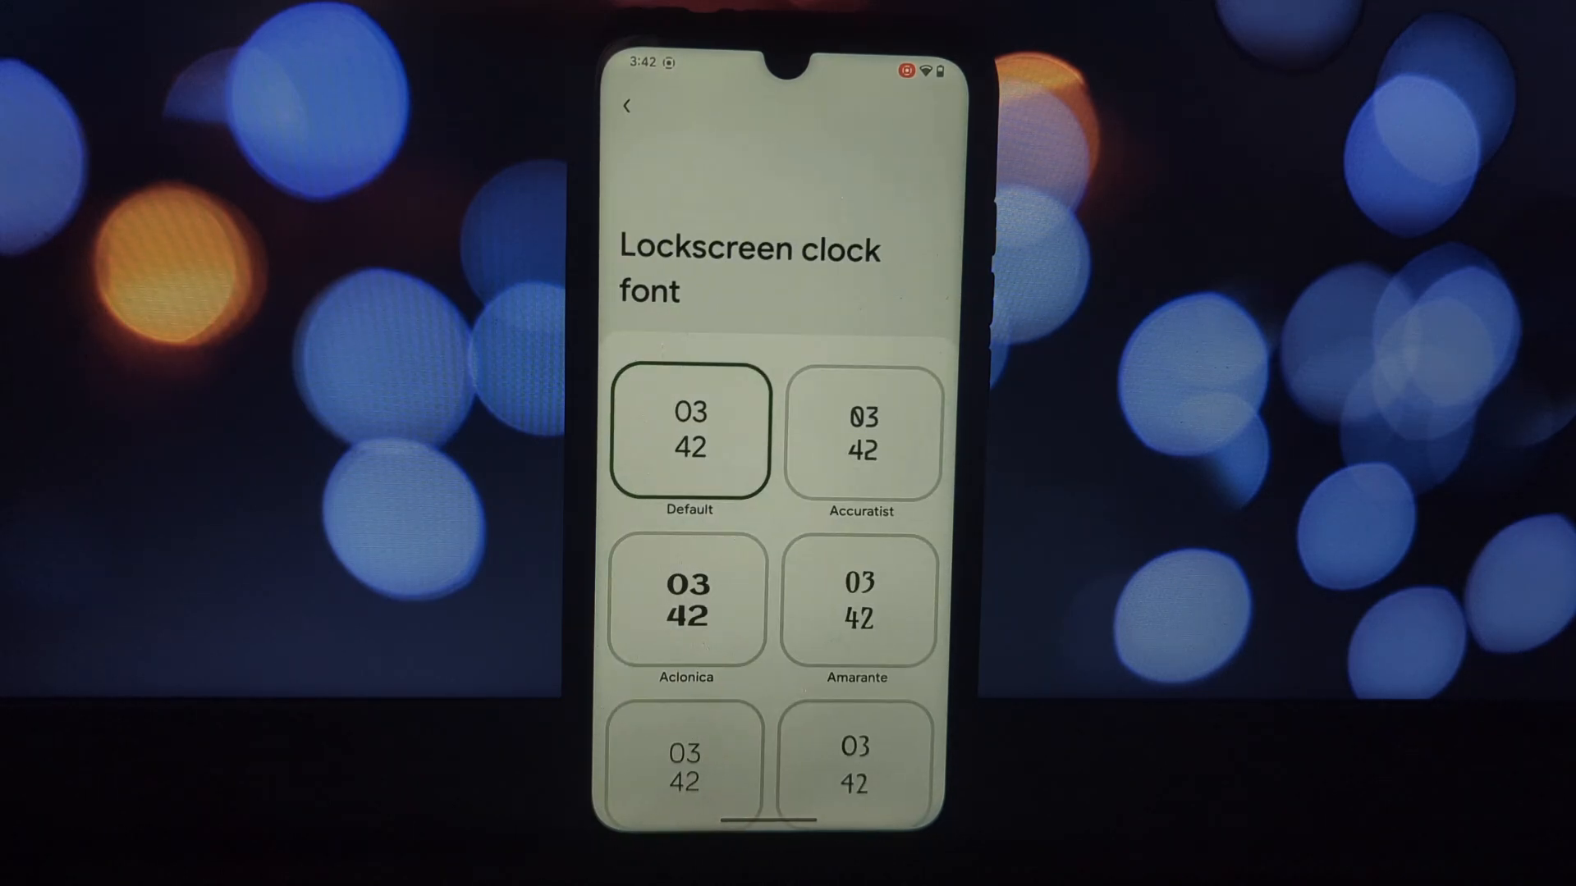
Step: Browse the signal icon style choices and return to the Infinity Suite hub
{"action": "left_click", "coordinate": [628, 105]}
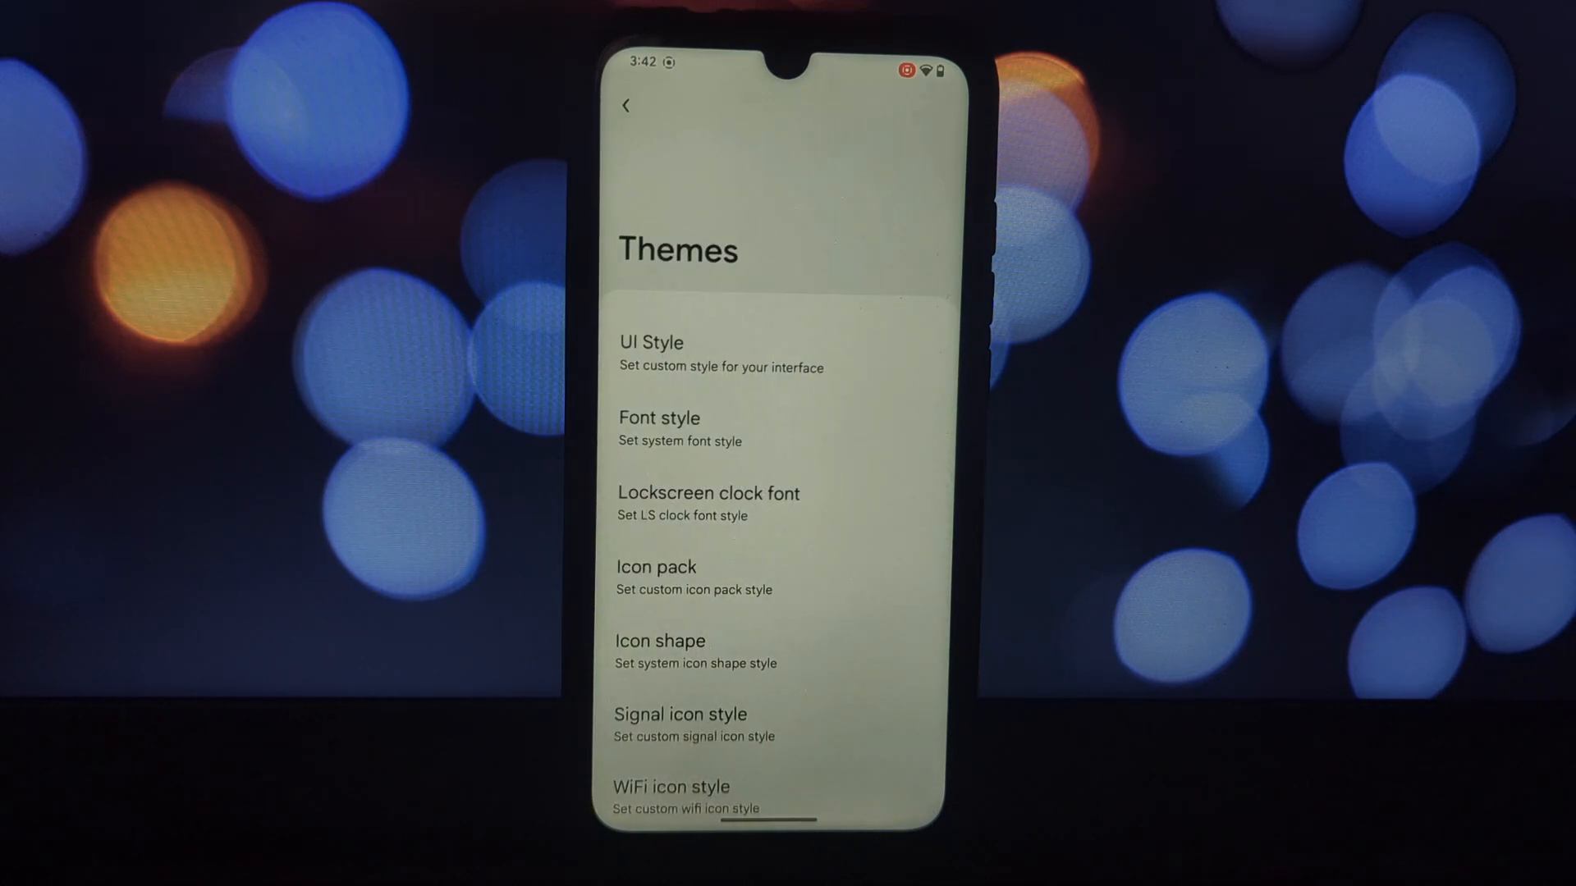
{"action": "left_click", "coordinate": [660, 641]}
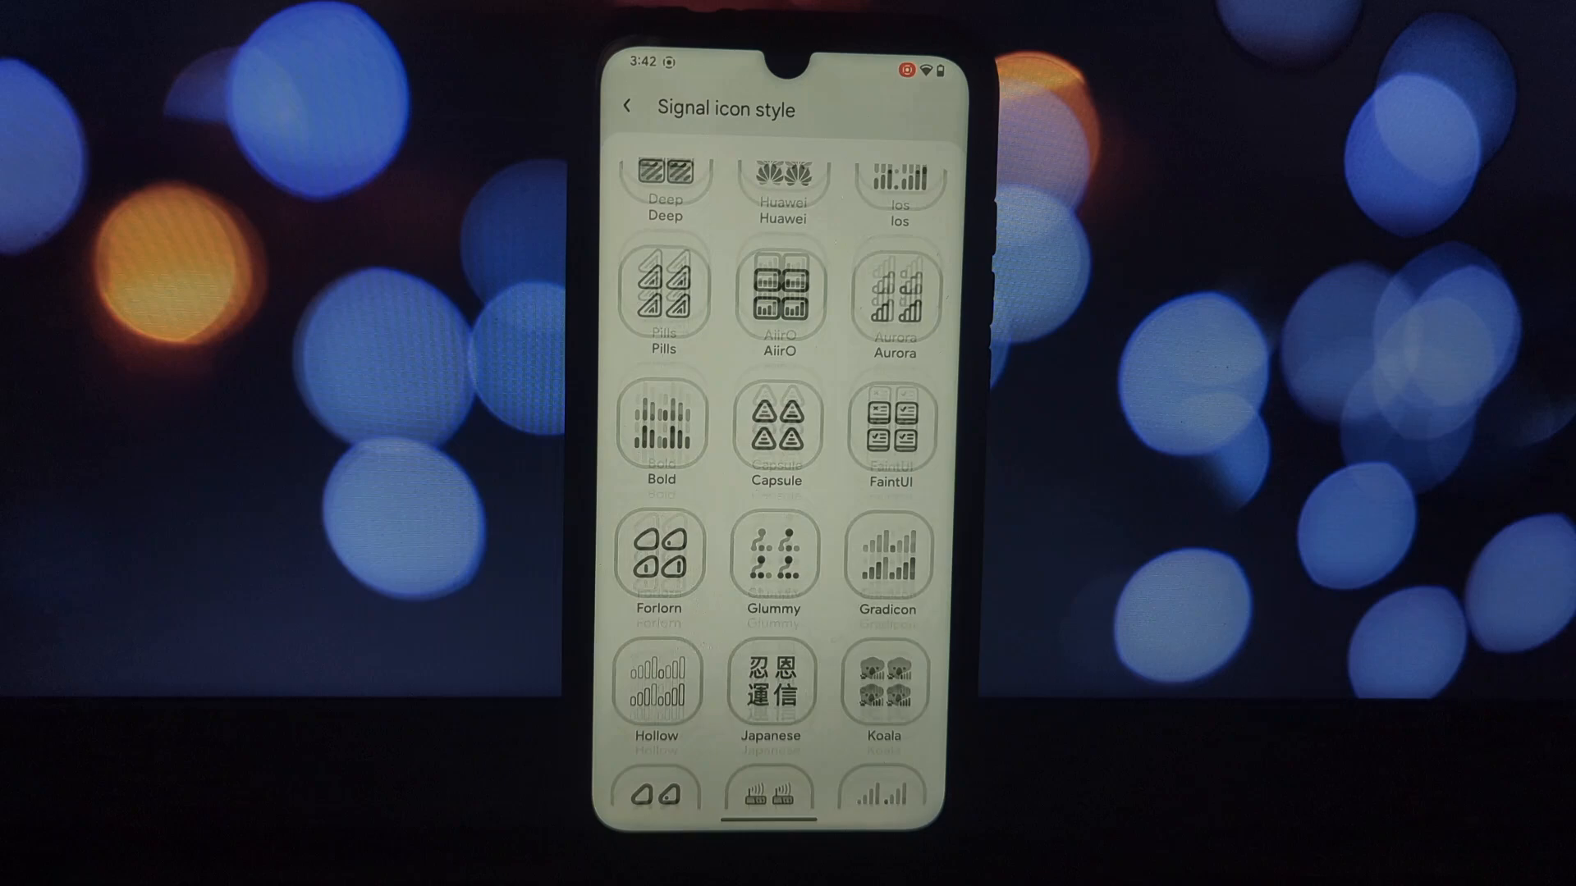
{"action": "left_click", "coordinate": [625, 107]}
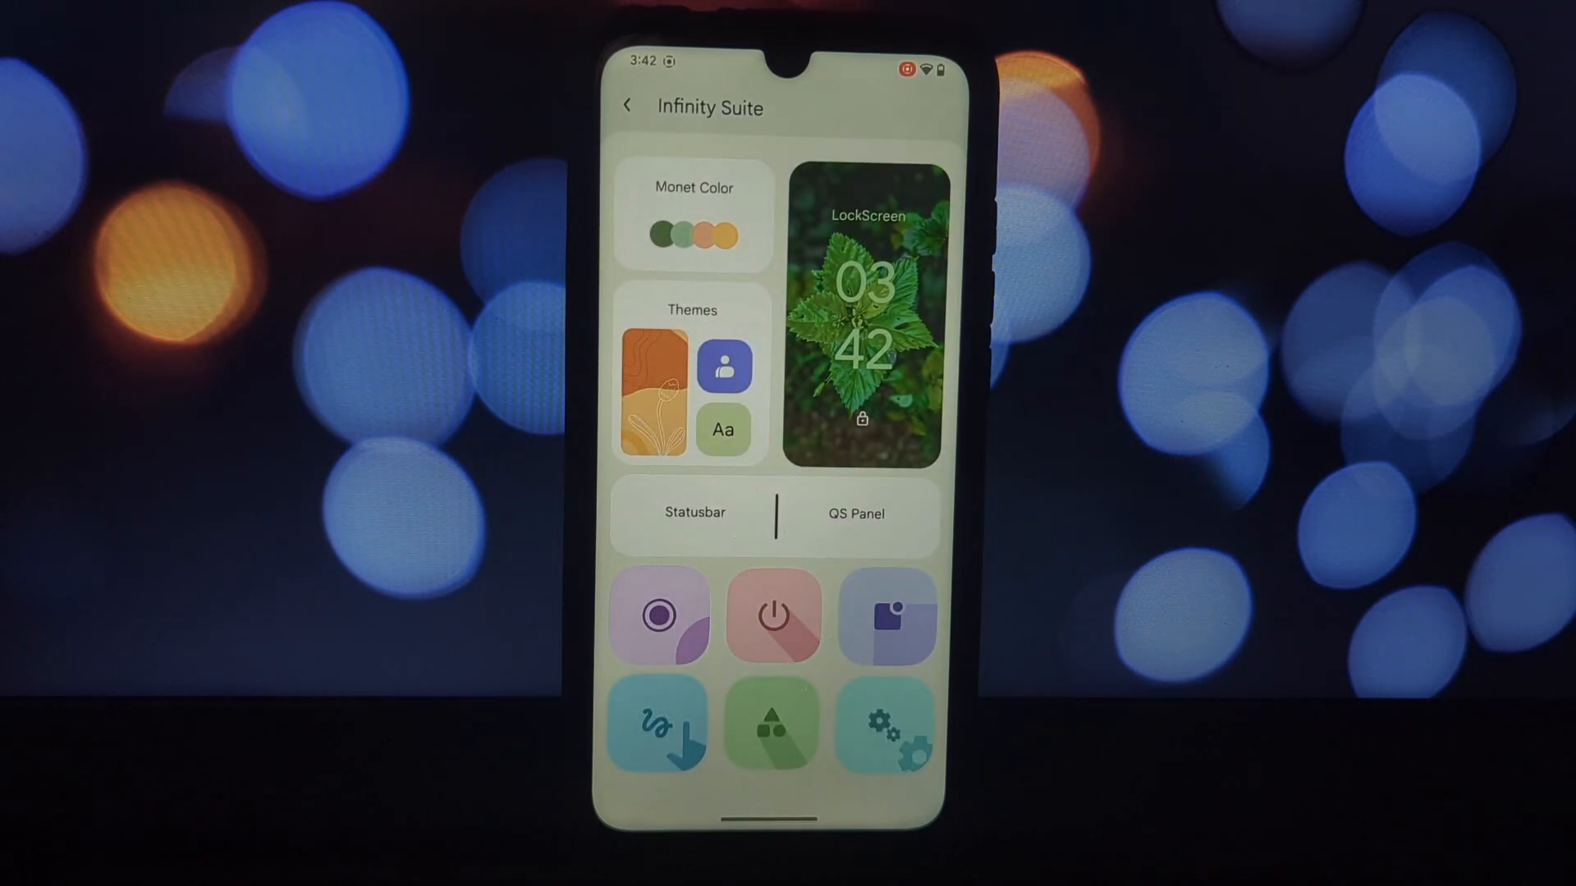
Step: Choose Clock IOS as the lock screen clock, then go to Quick Settings customization
{"action": "left_click", "coordinate": [865, 319]}
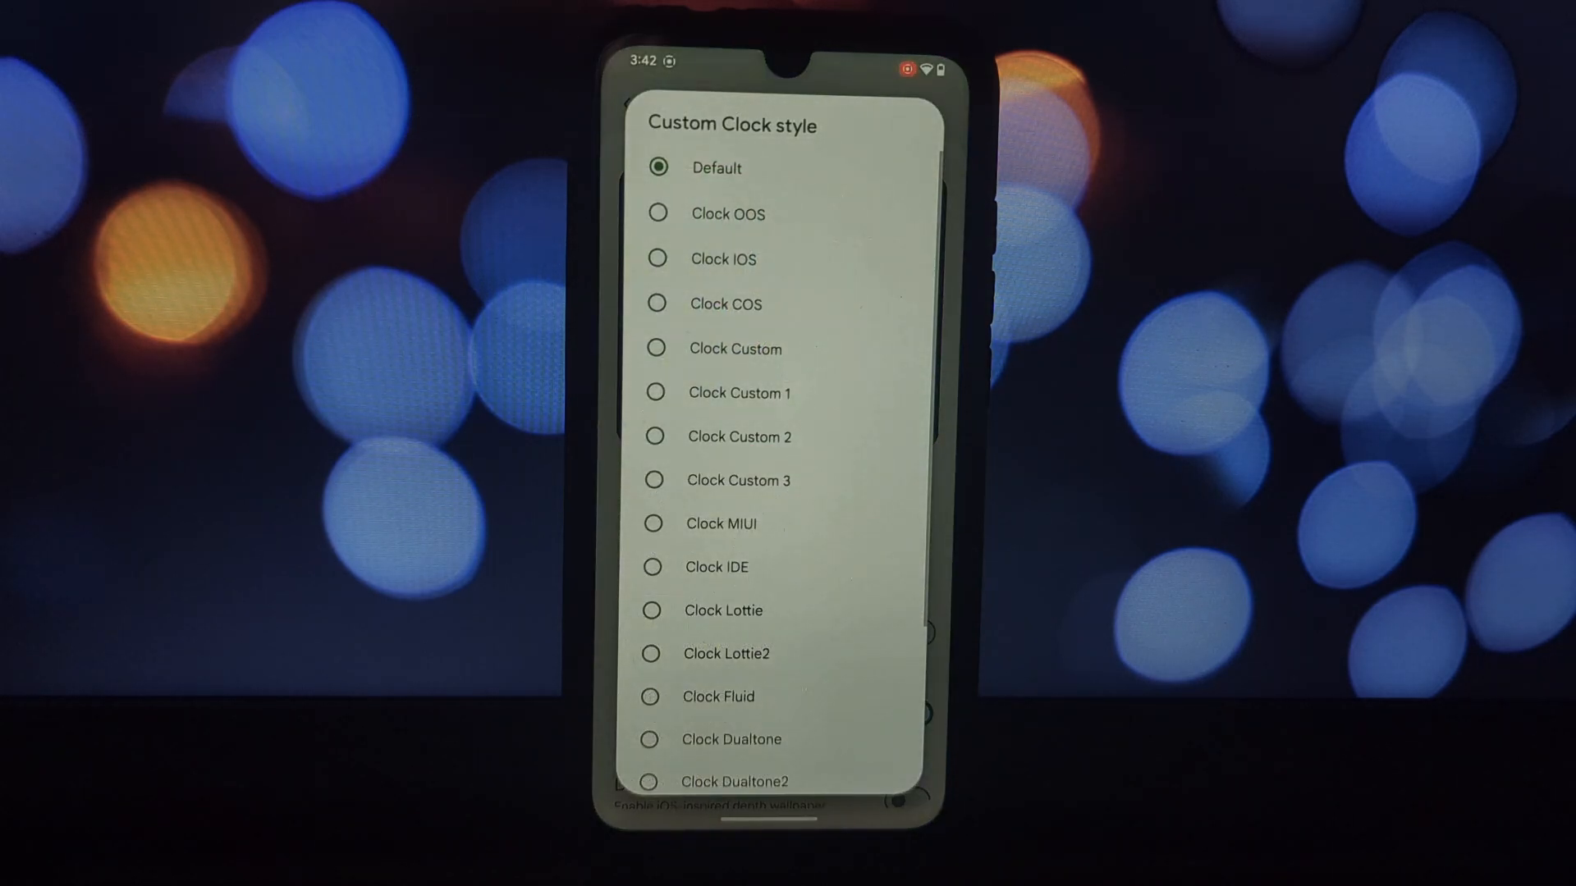
{"action": "left_click", "coordinate": [722, 258]}
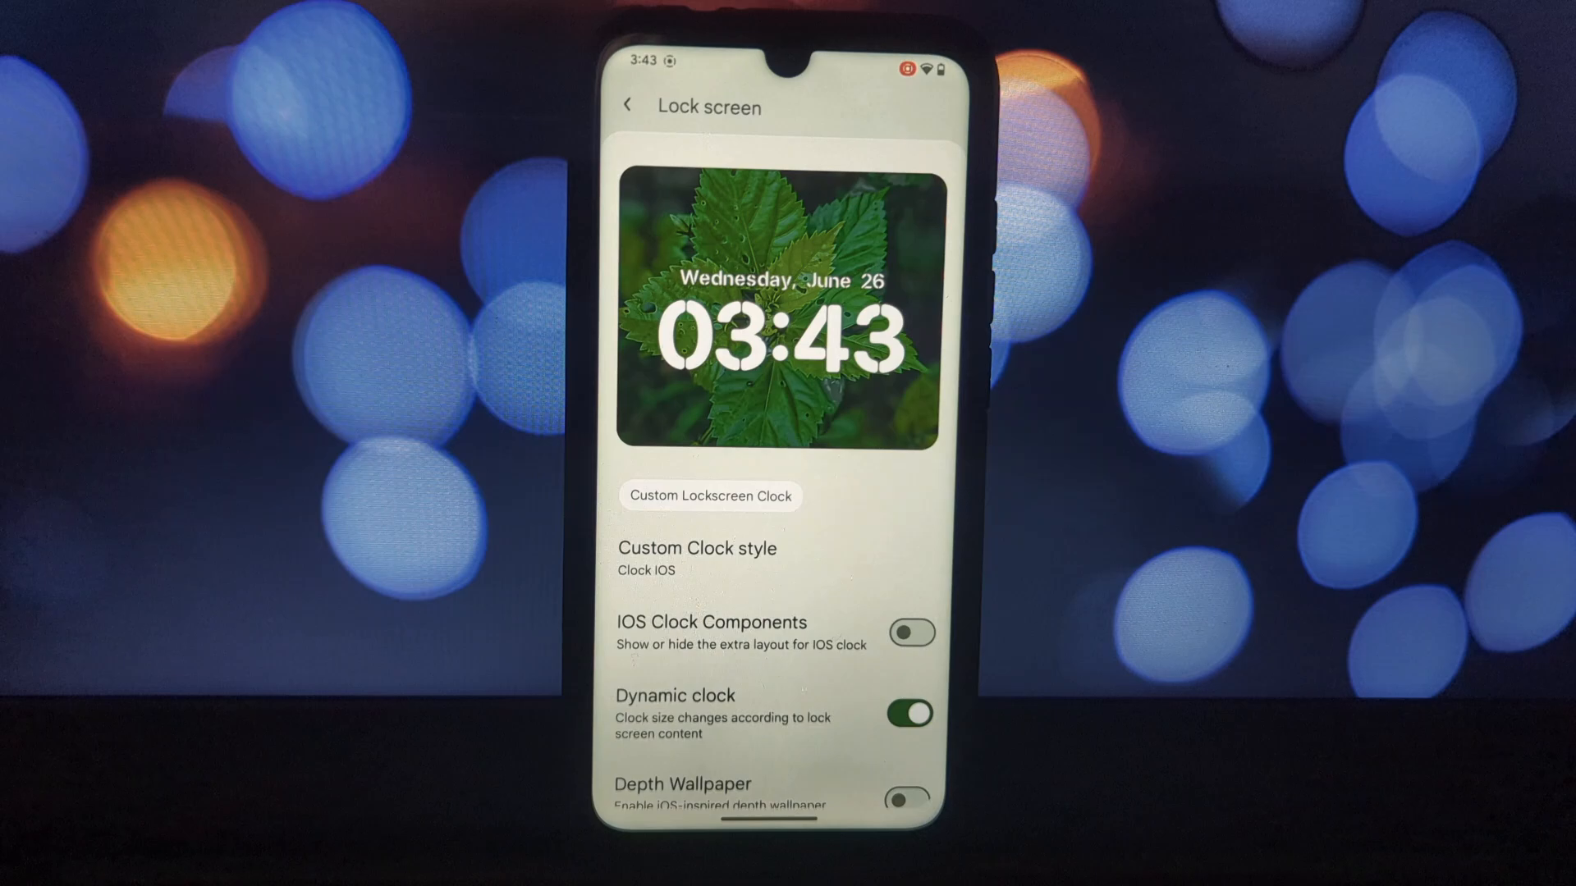
{"action": "left_click", "coordinate": [915, 633]}
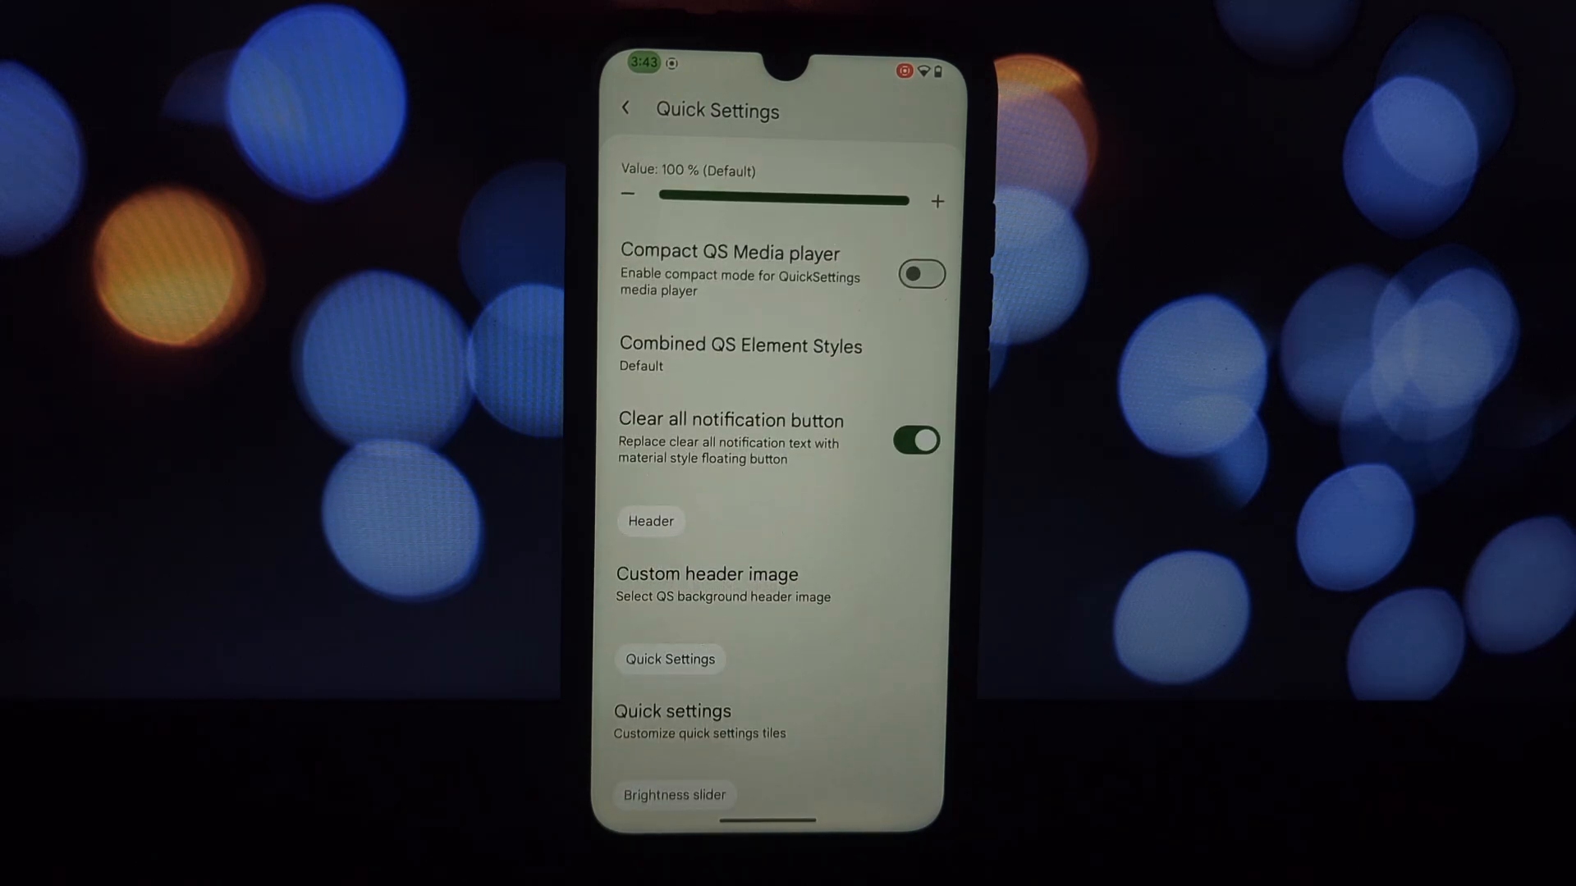
Step: Turn on the custom header image, browse installed headers, and launch the camera
{"action": "left_click", "coordinate": [707, 575]}
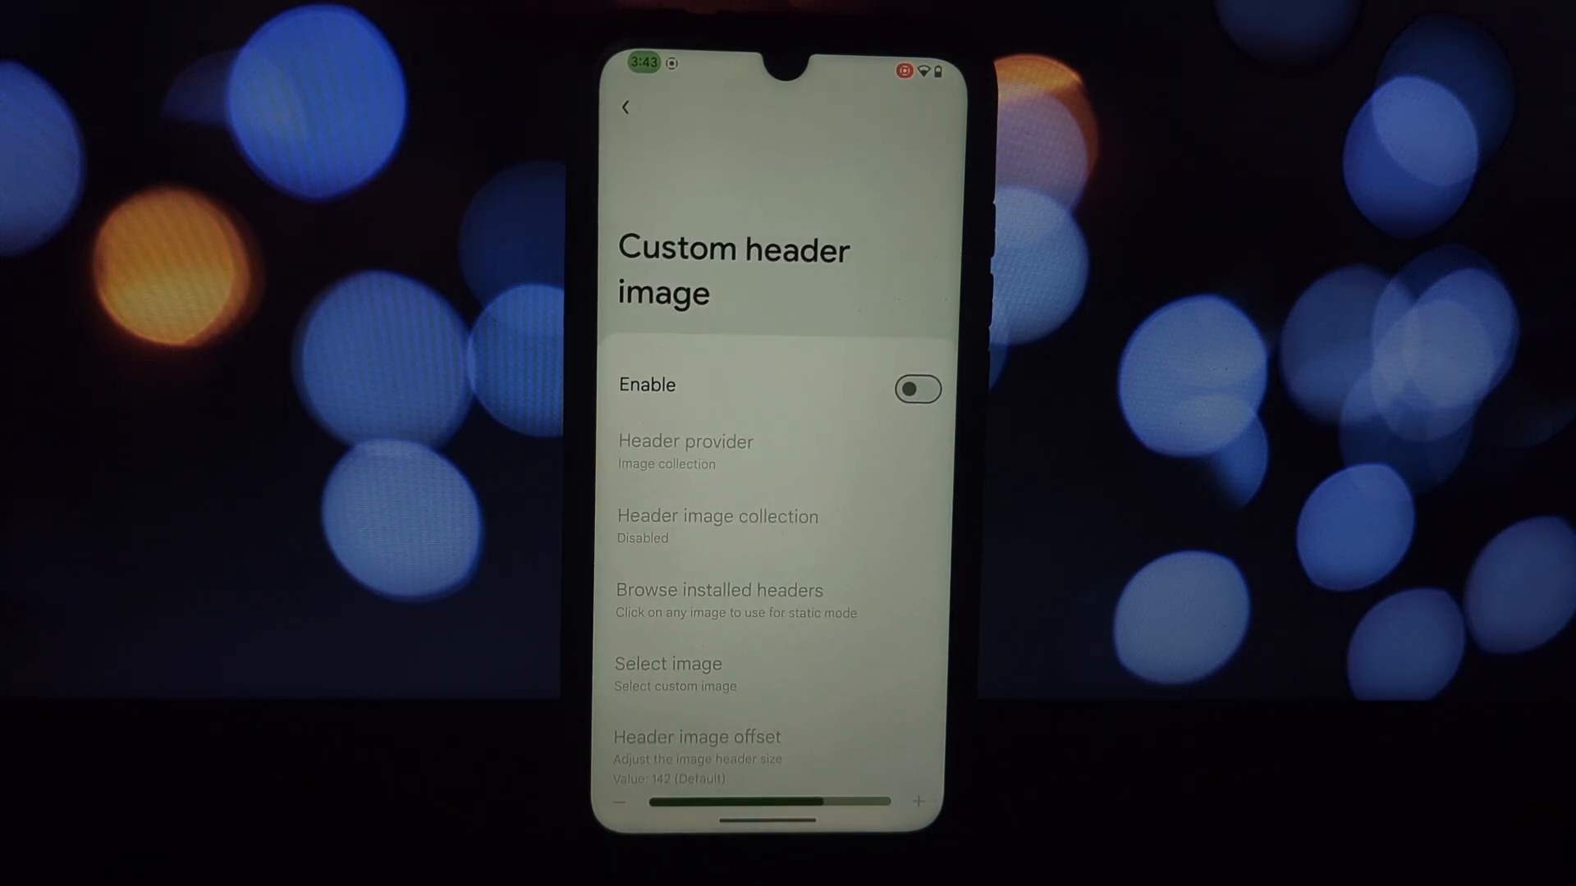
{"action": "left_click", "coordinate": [917, 388]}
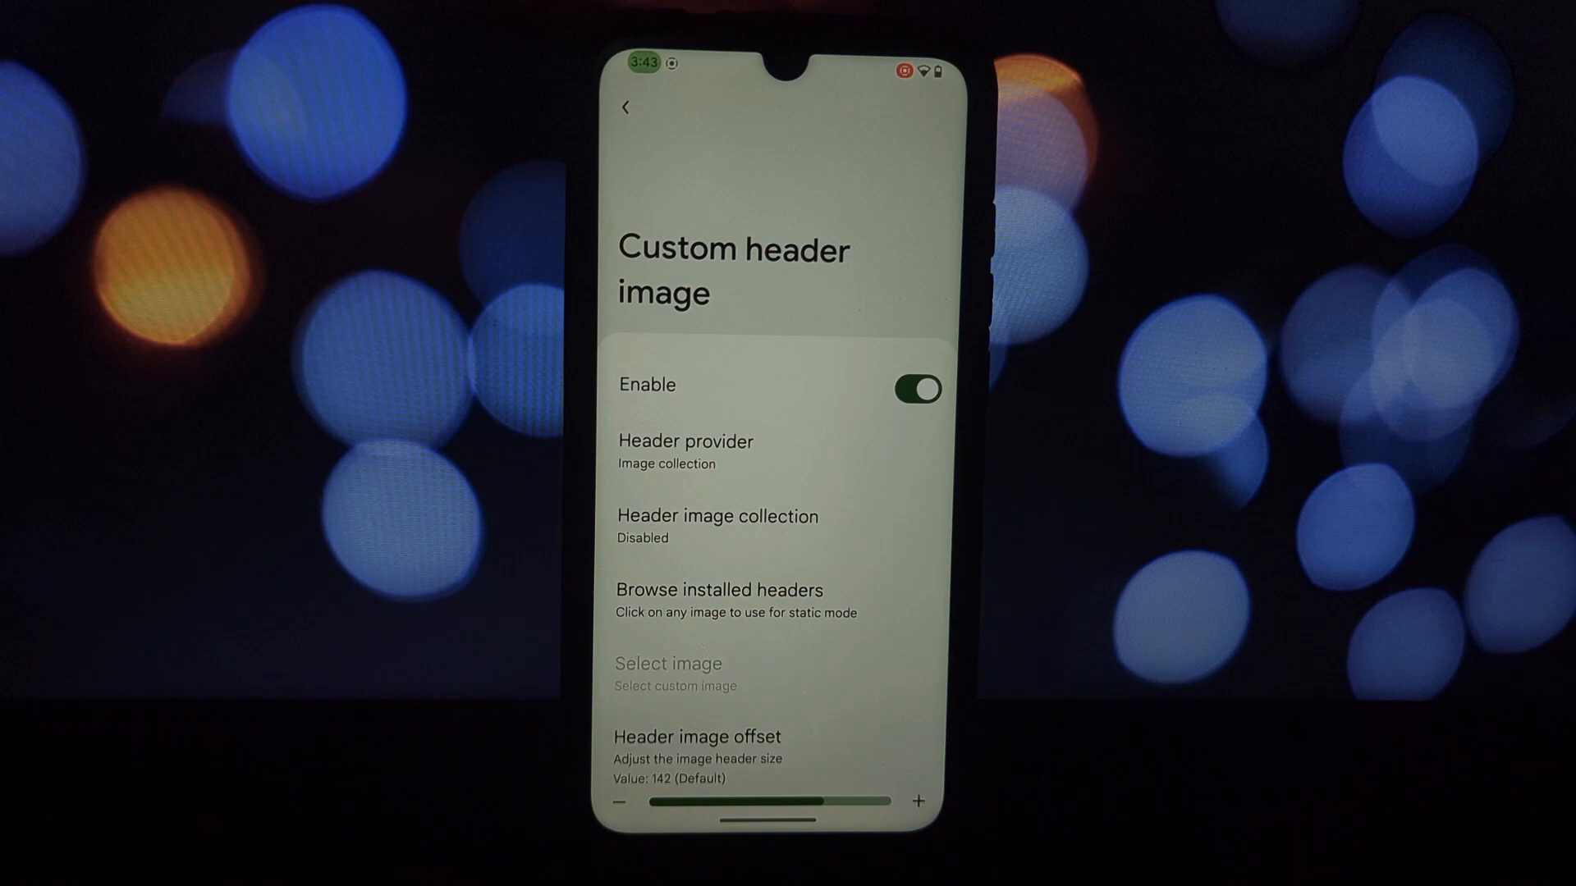
{"action": "left_click", "coordinate": [718, 589]}
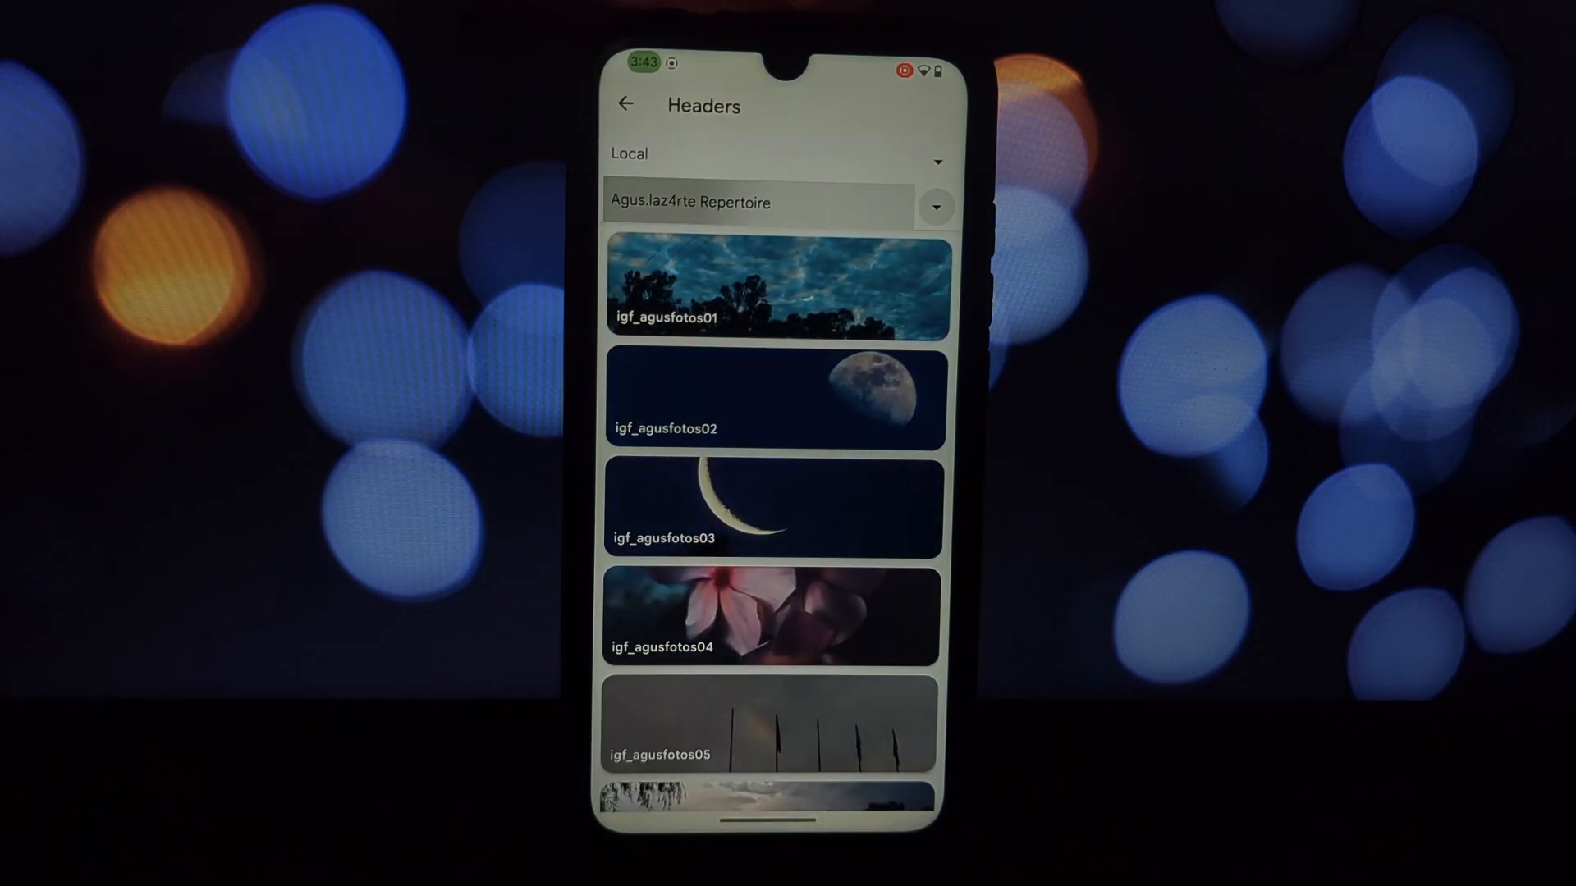
{"action": "left_click", "coordinate": [774, 202]}
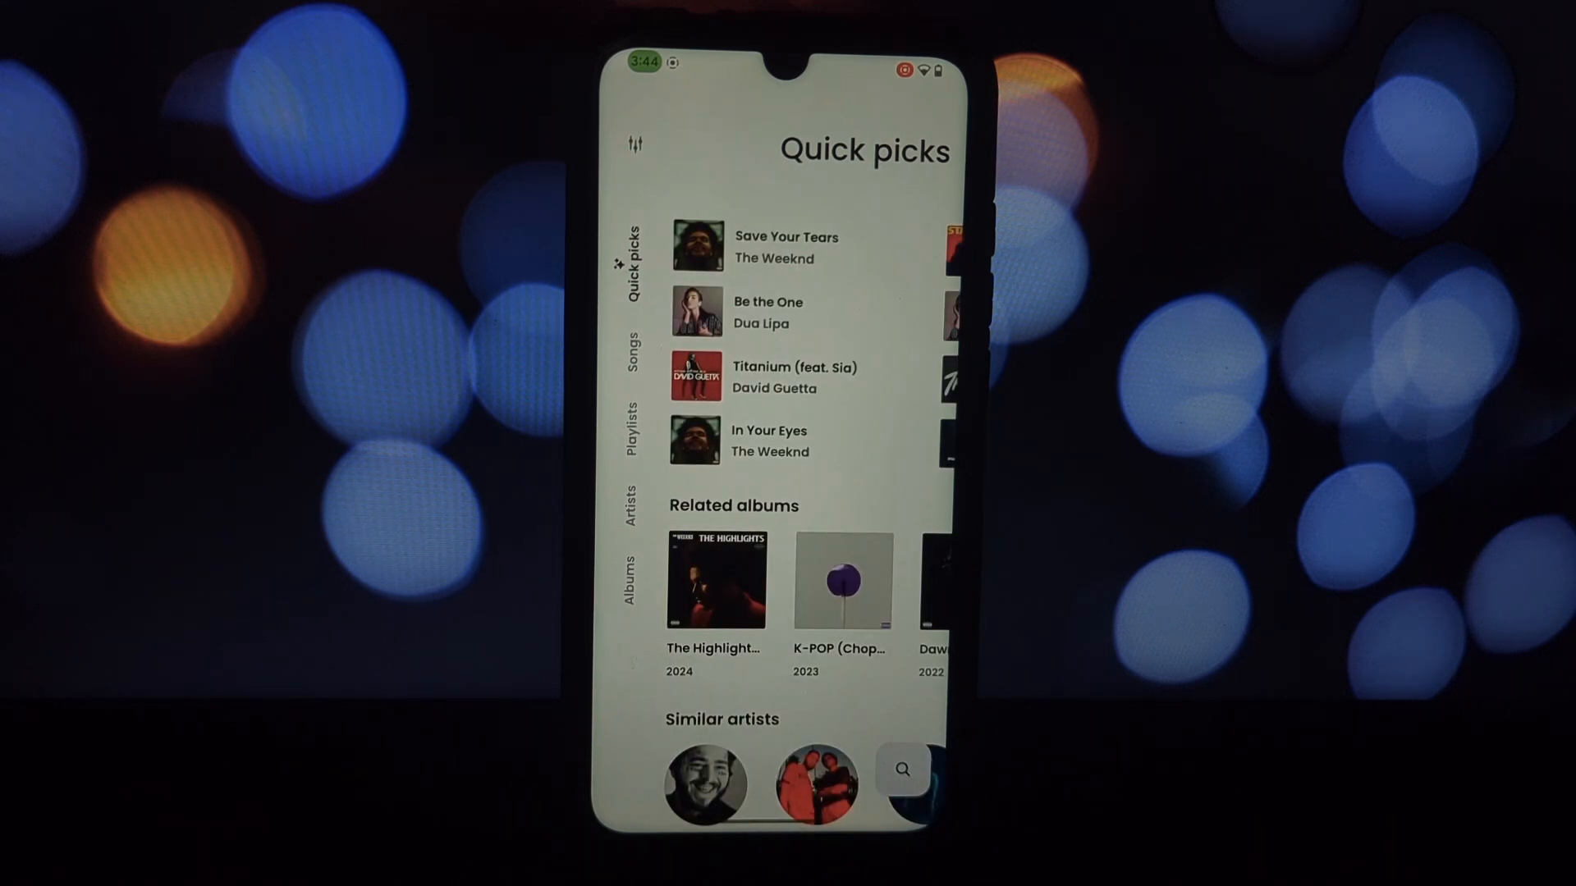
{"action": "key", "text": "Home"}
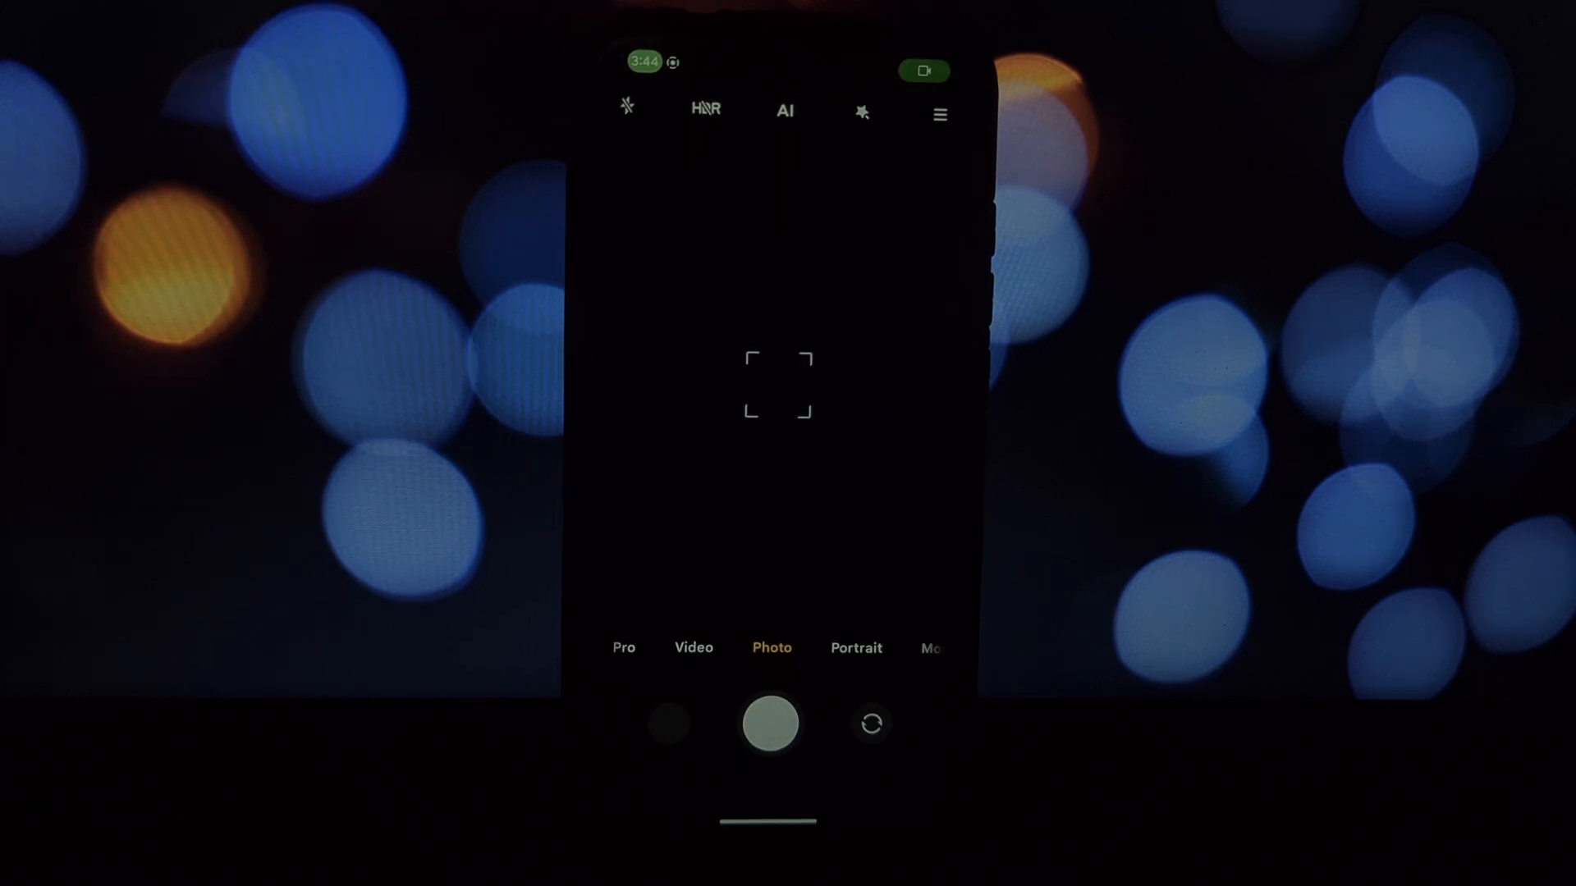
Step: View the camera's extra options and scroll through its settings page
{"action": "left_click", "coordinate": [936, 111]}
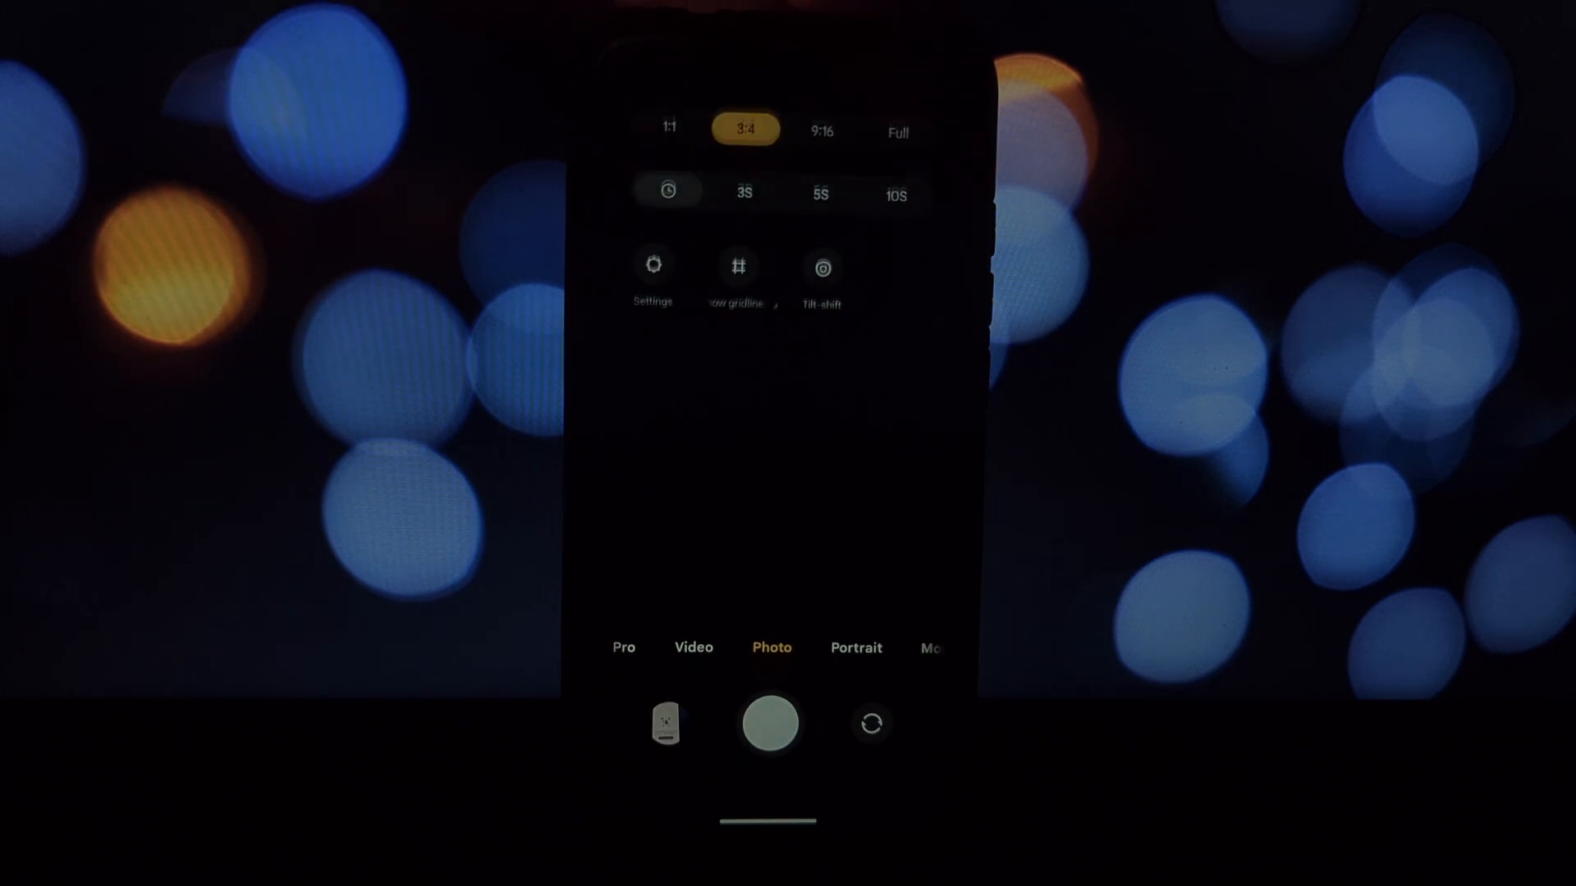
{"action": "left_click", "coordinate": [653, 267]}
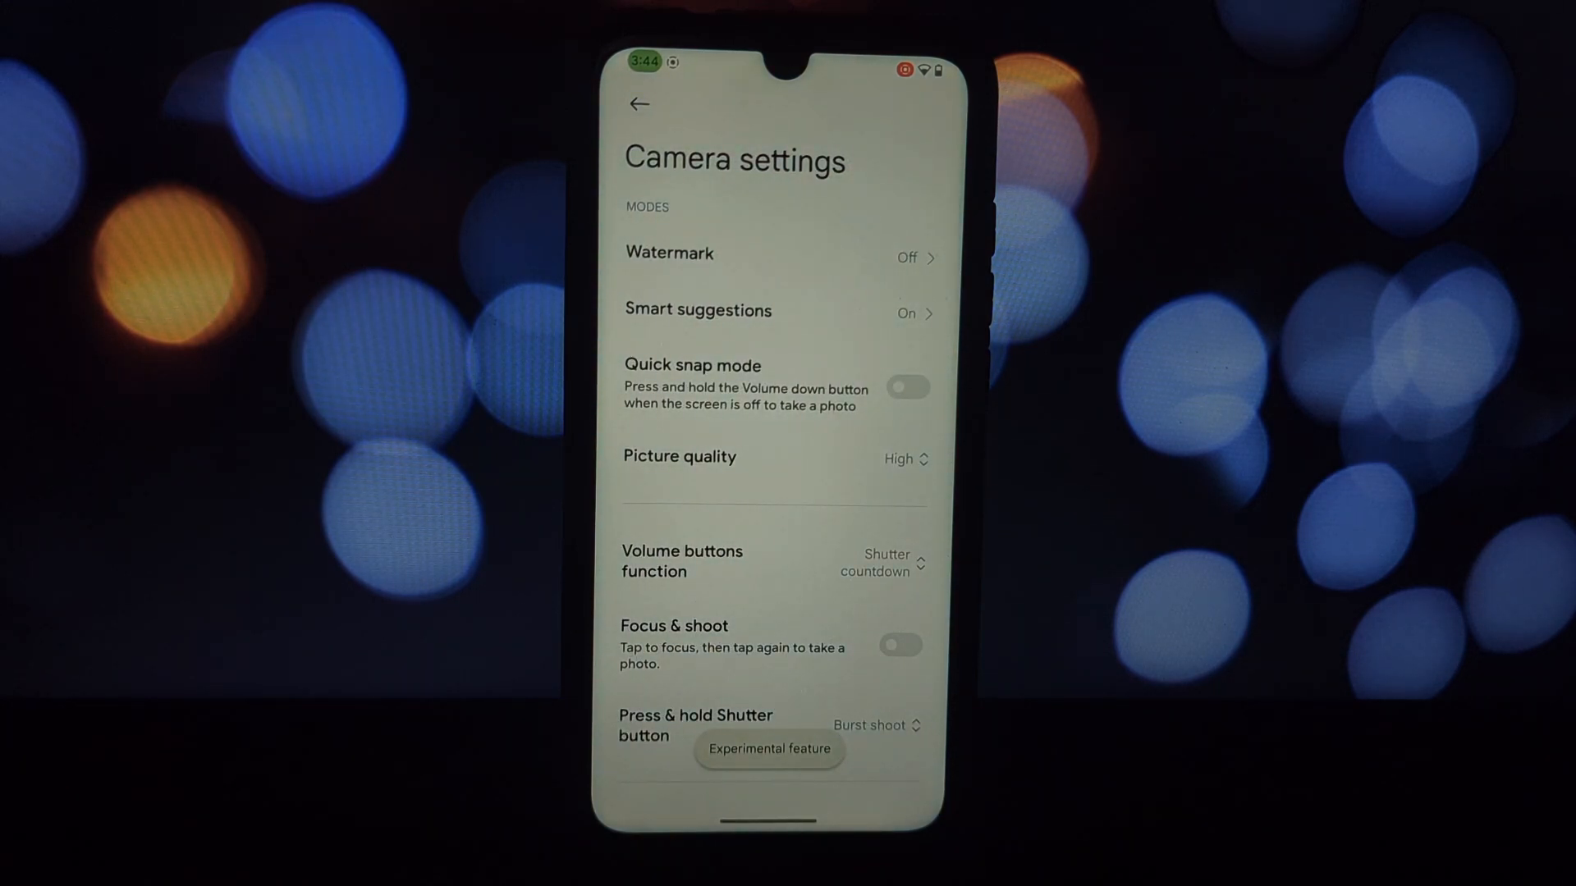
{"action": "scroll", "scroll_direction": "down", "scroll_amount": 3}
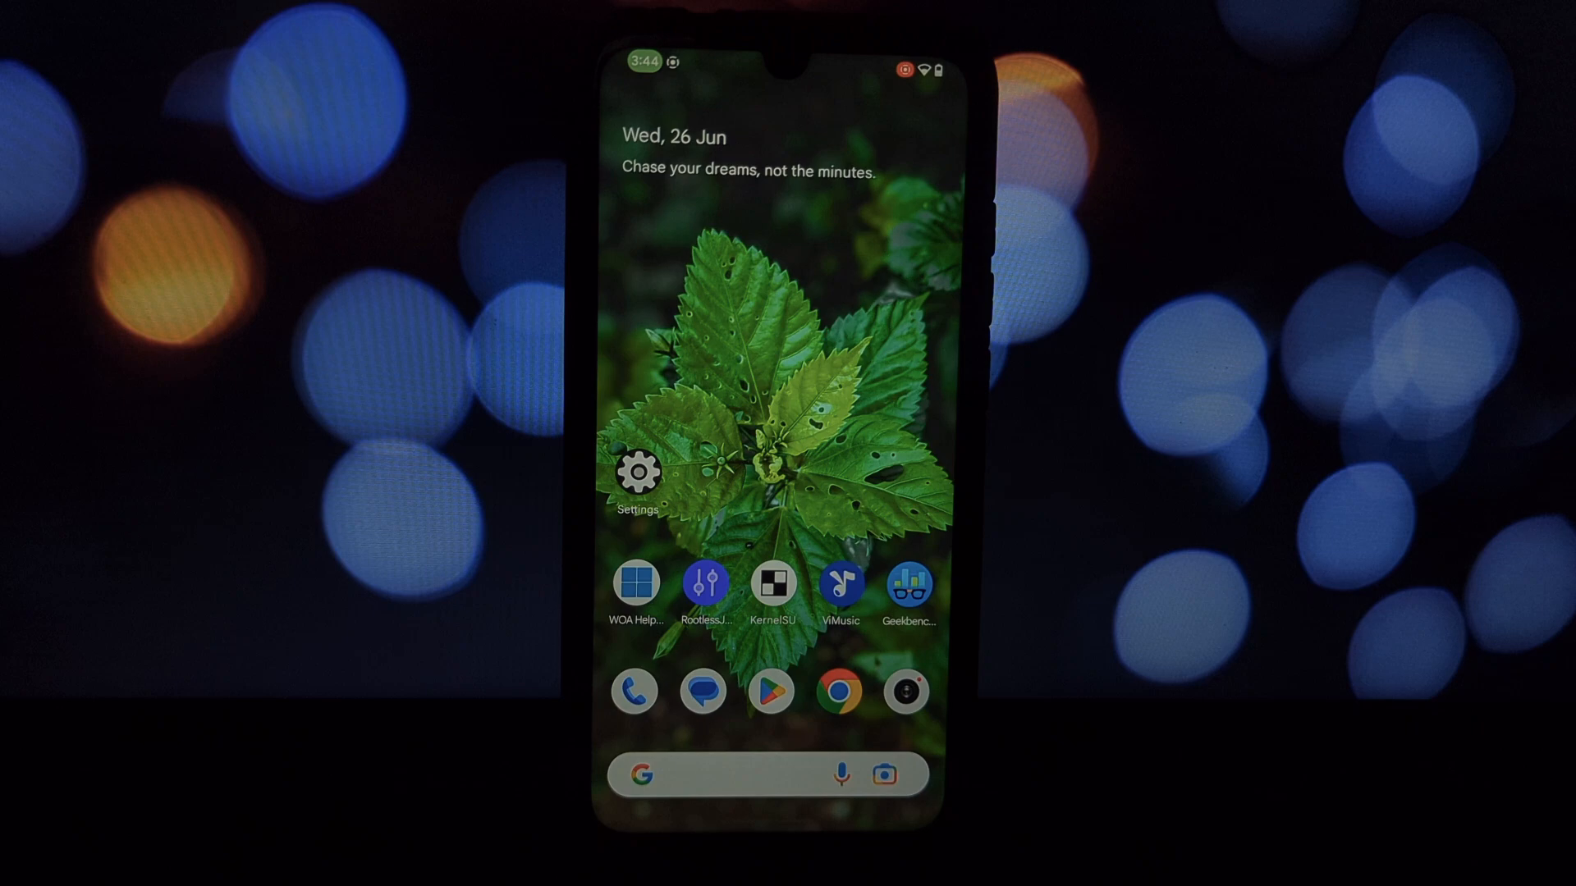
Step: View the Geekbench single-core score (665), then run the Play Integrity check
{"action": "left_click", "coordinate": [909, 582]}
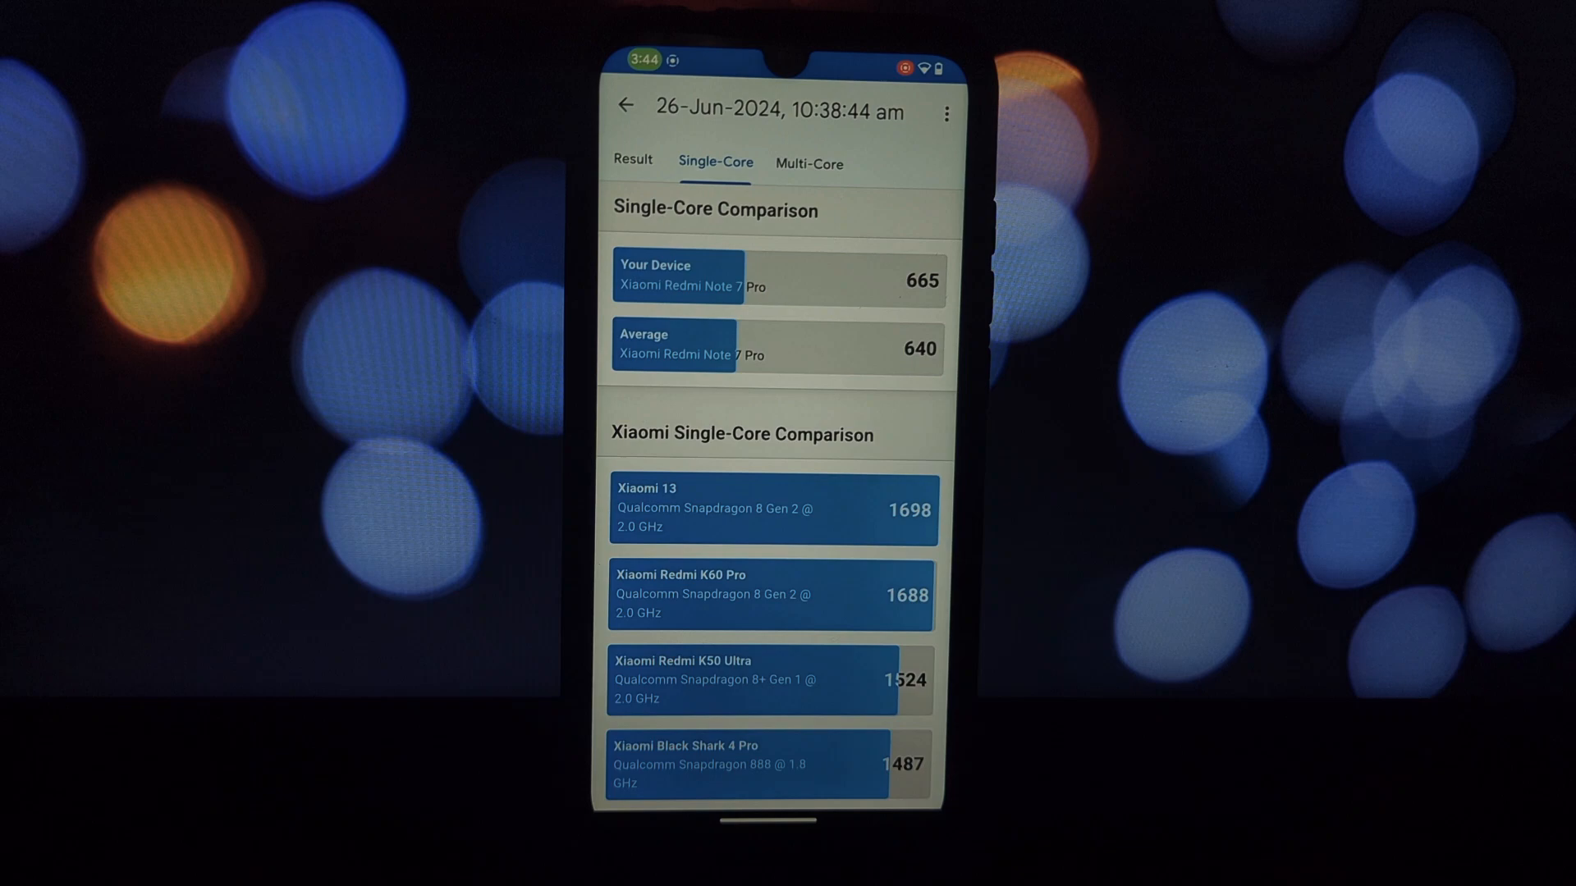
{"action": "left_click", "coordinate": [809, 163]}
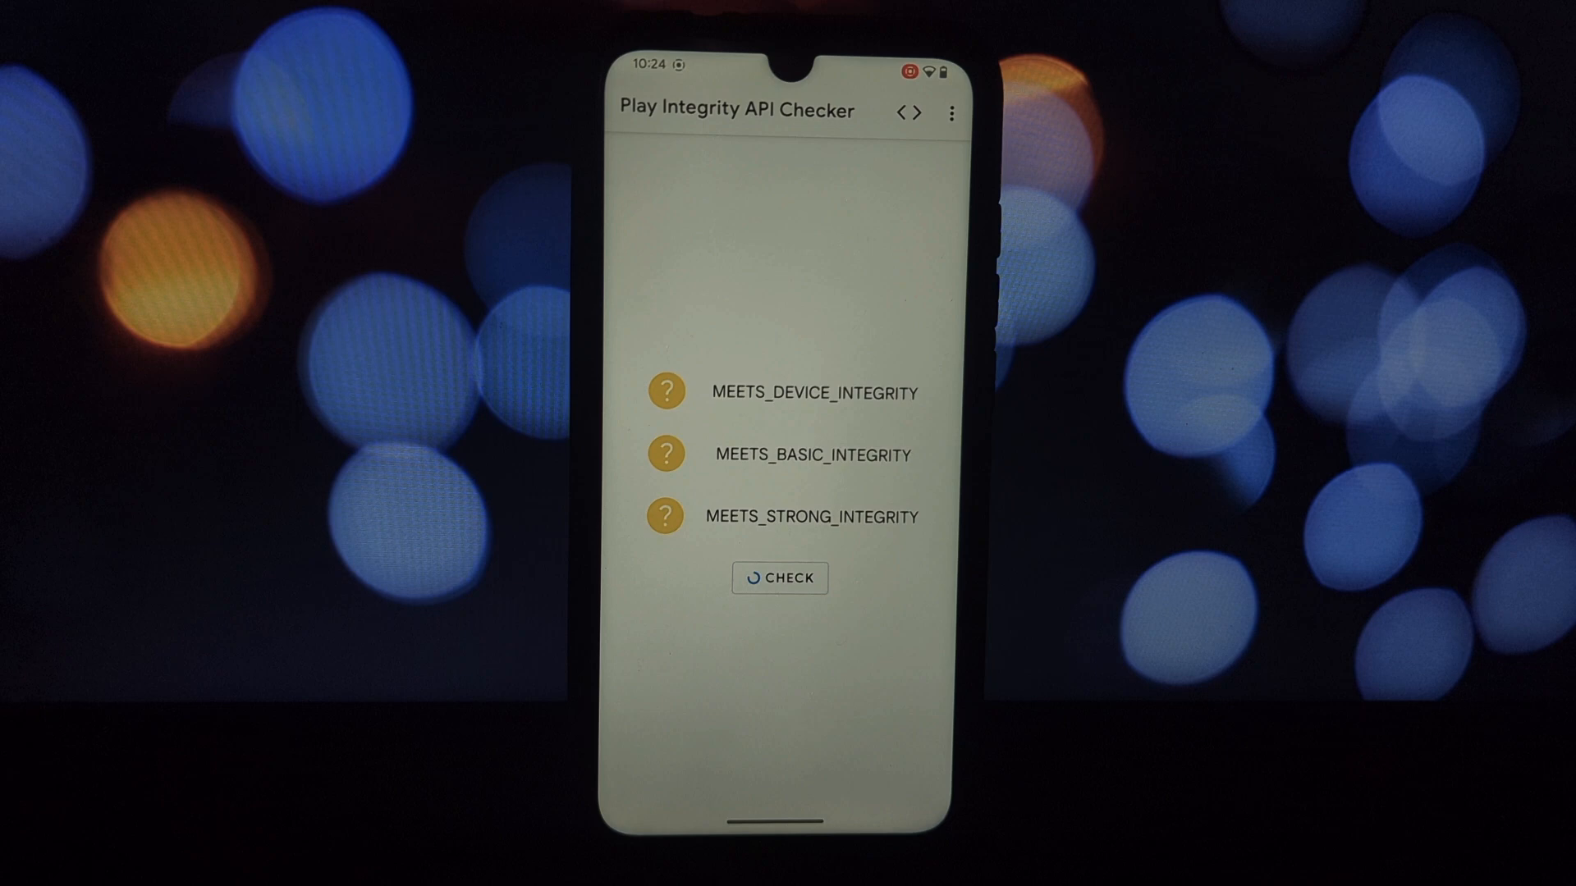
{"action": "left_click", "coordinate": [780, 579]}
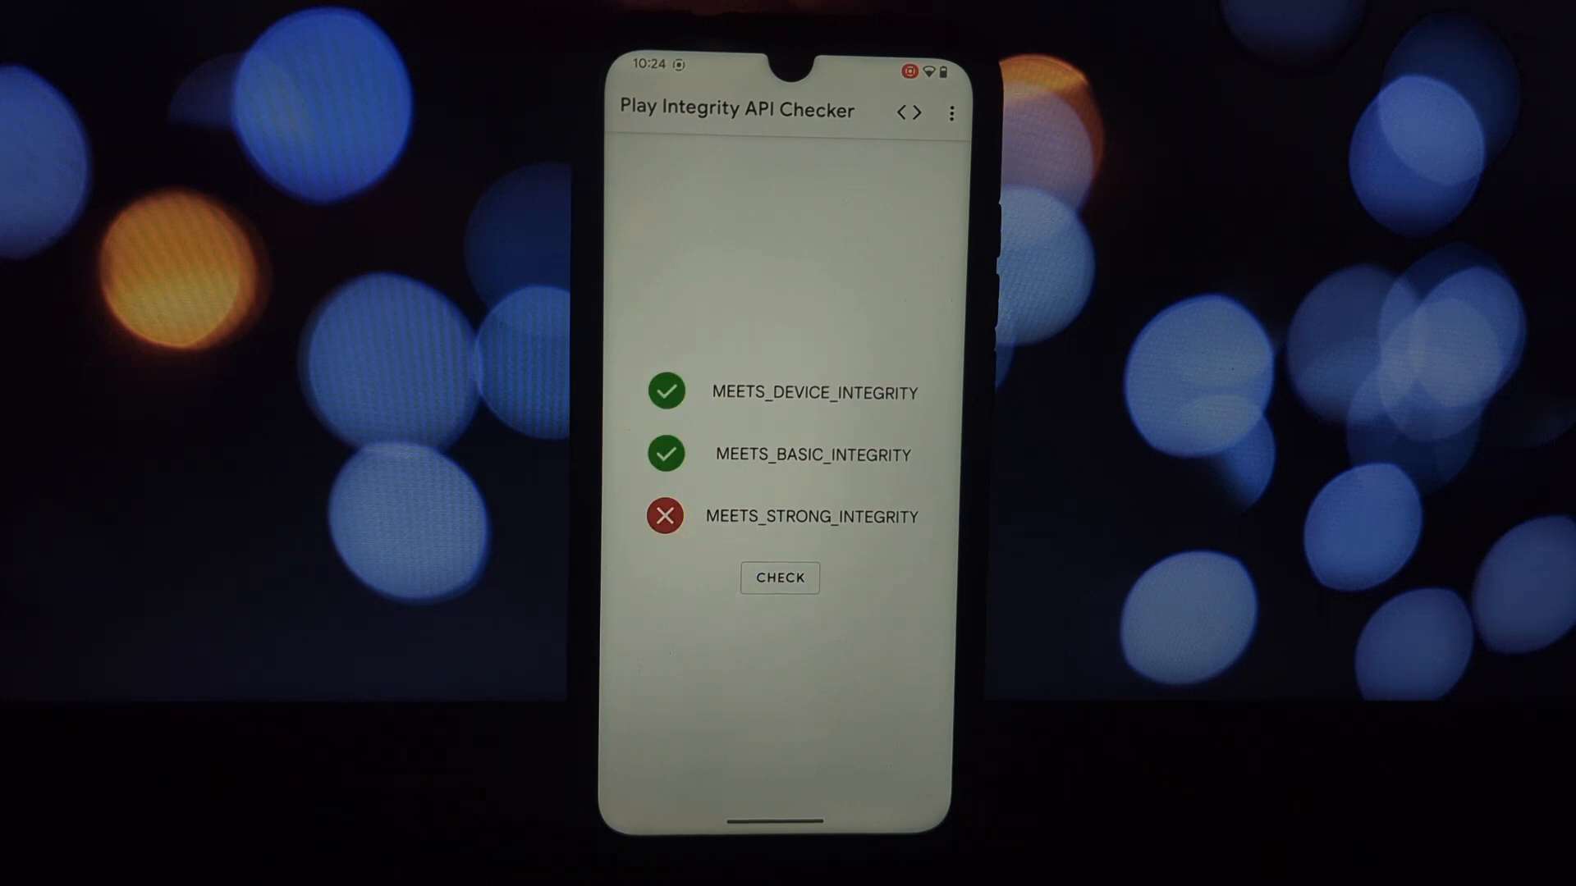